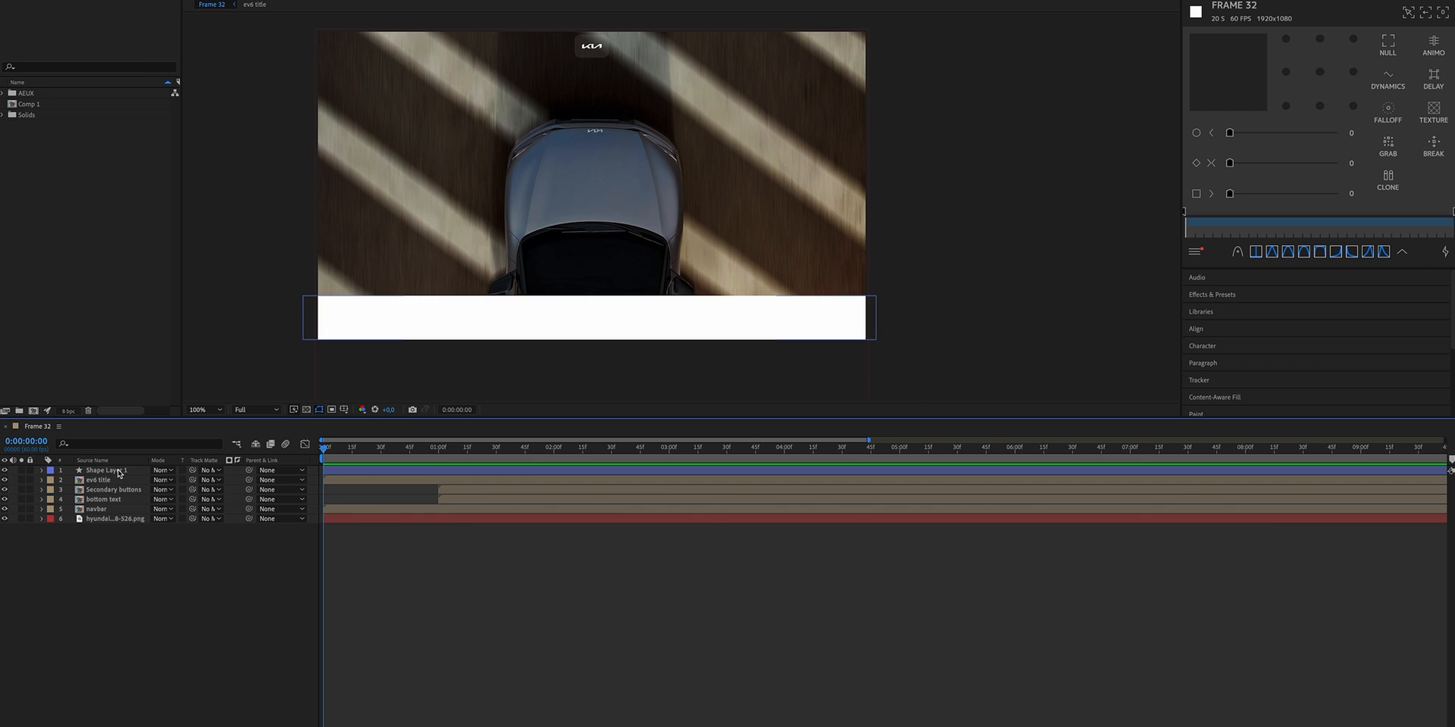
{"action": "left_click", "coordinate": [103, 470]}
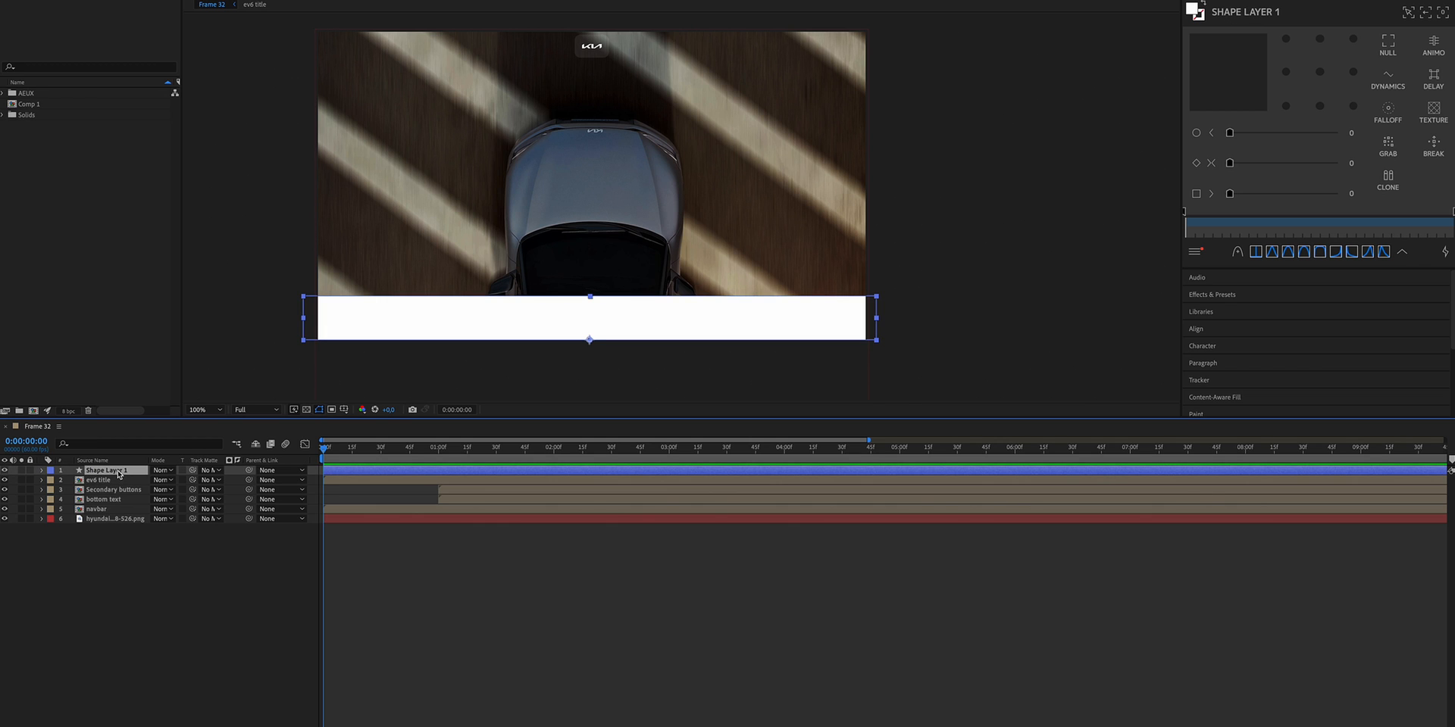